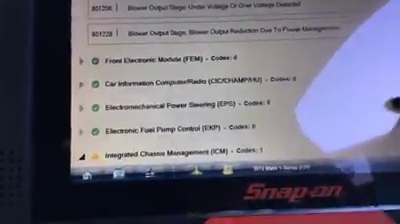
scroll(down, 3)
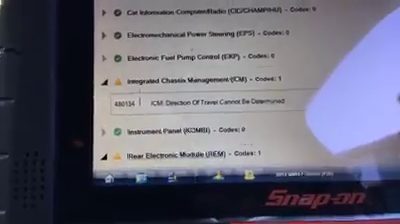